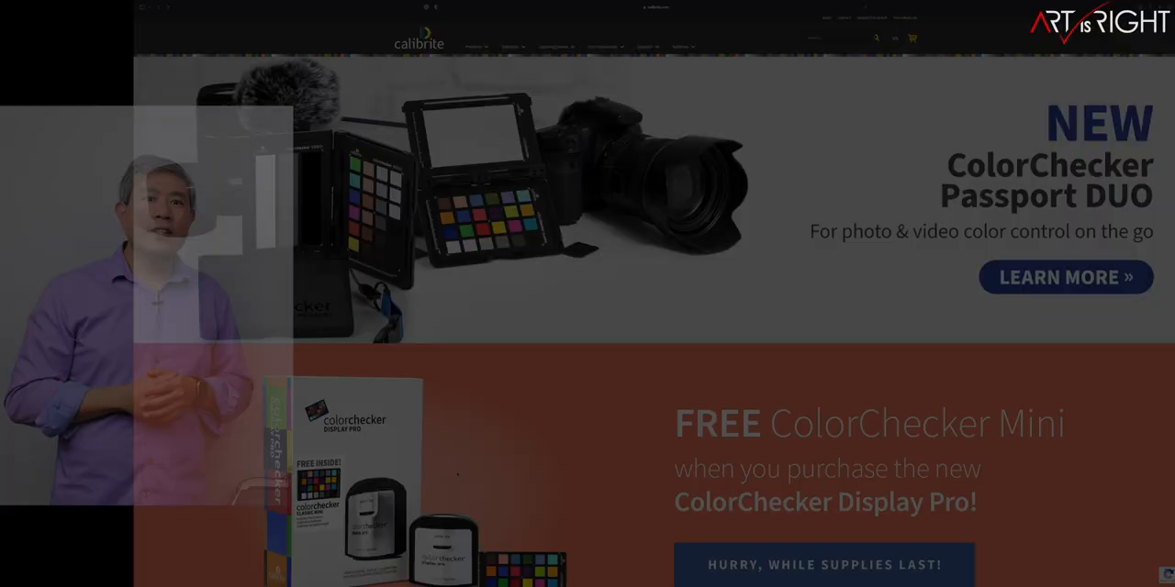
View the Calibrite PROFILER software page and its product description and features.
left_click(1053, 554)
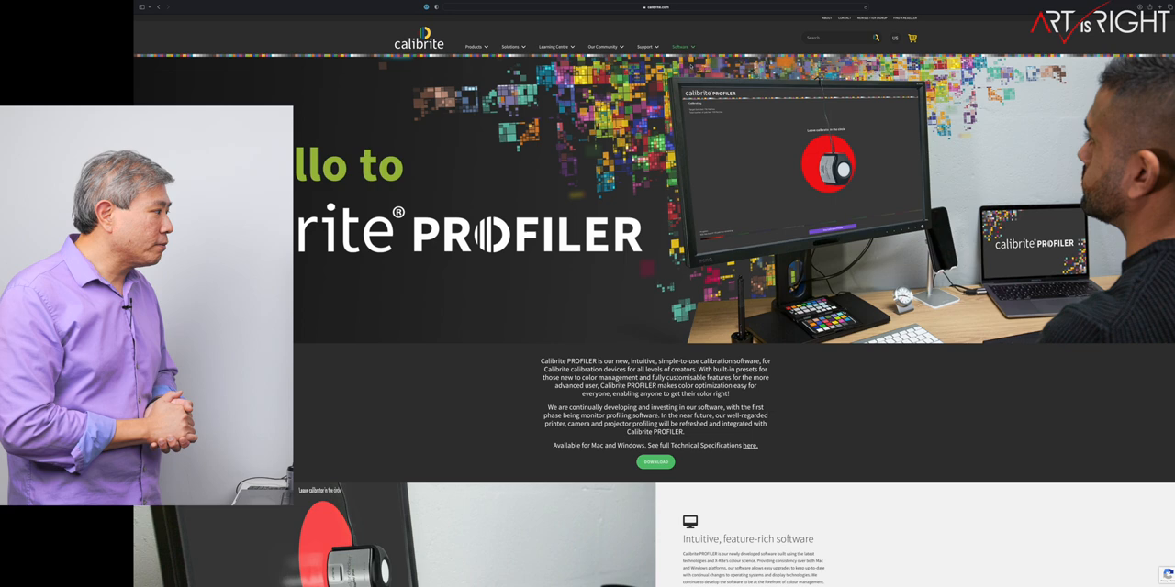
scroll("down", 3)
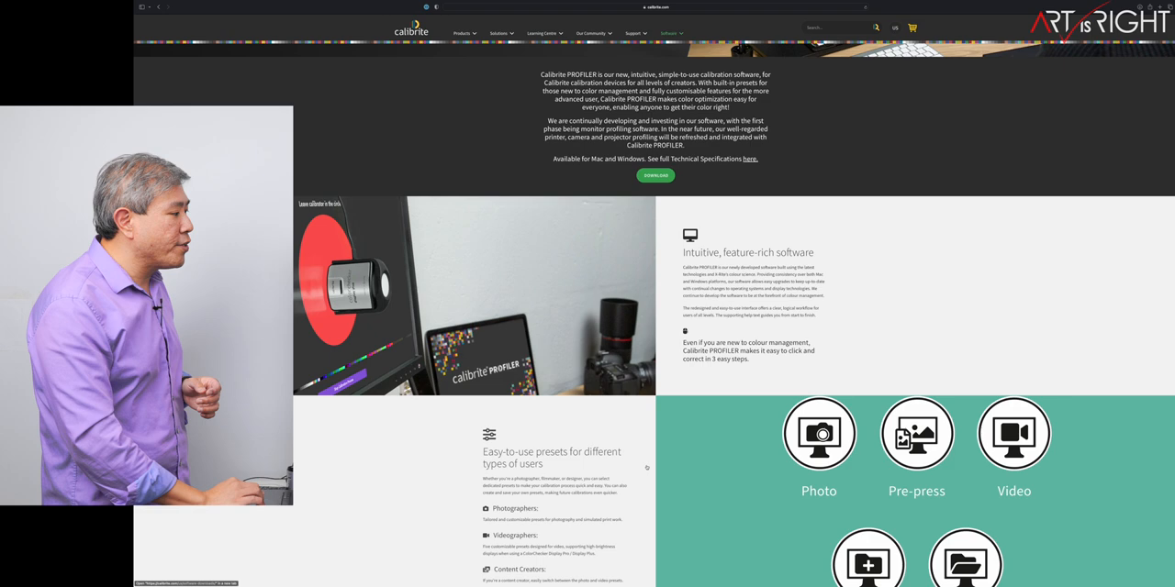
scroll("down", 3)
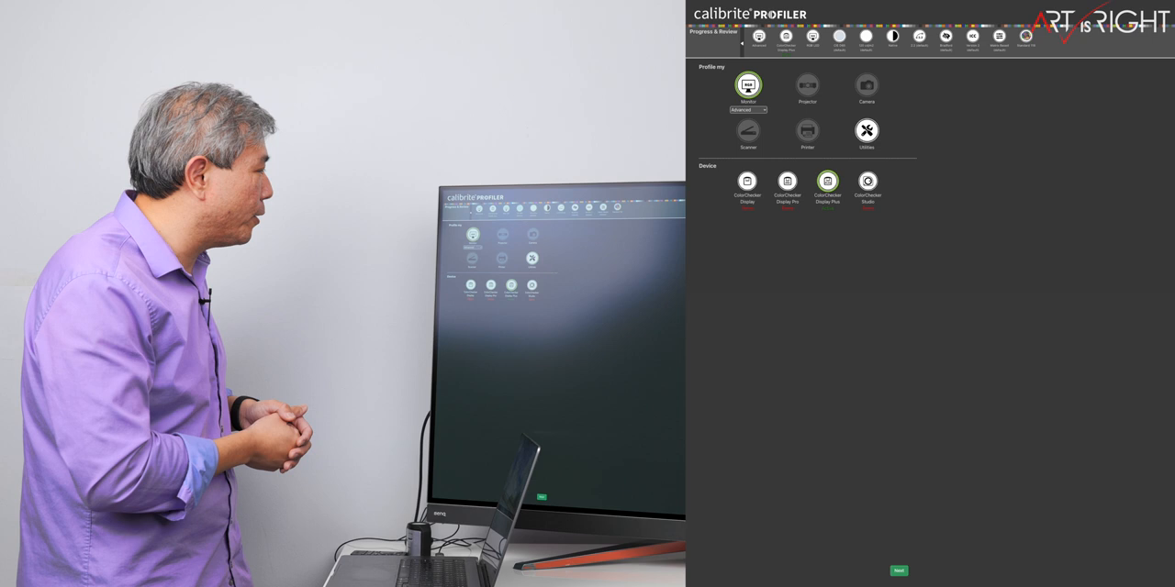
Browse the monitor profiling modes and Utilities, then return with Advanced mode and ColorChecker Display Plus.
left_click(749, 110)
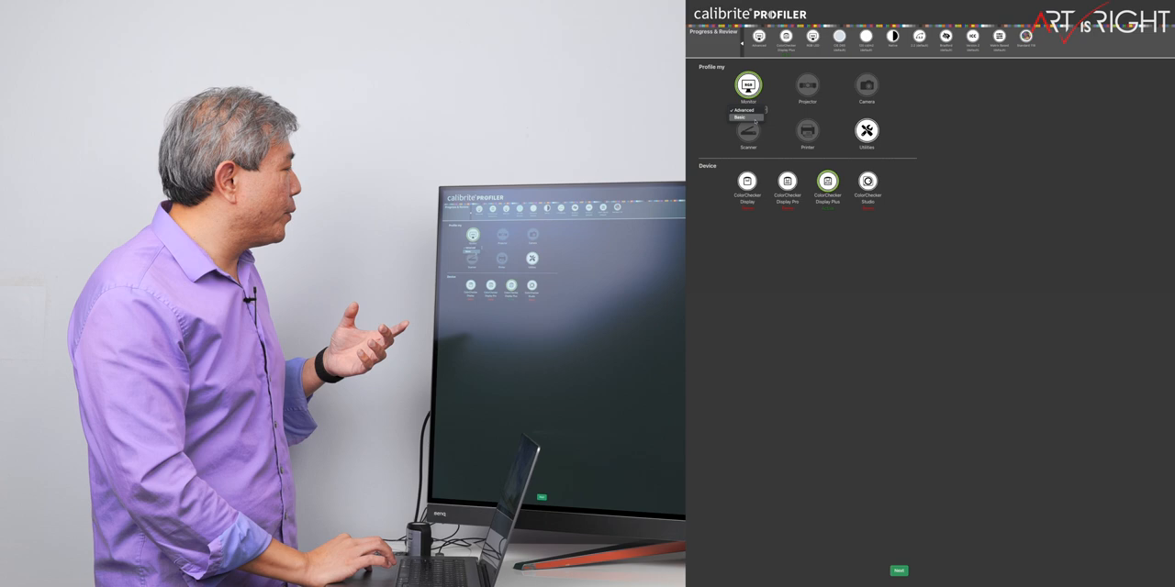
left_click(746, 117)
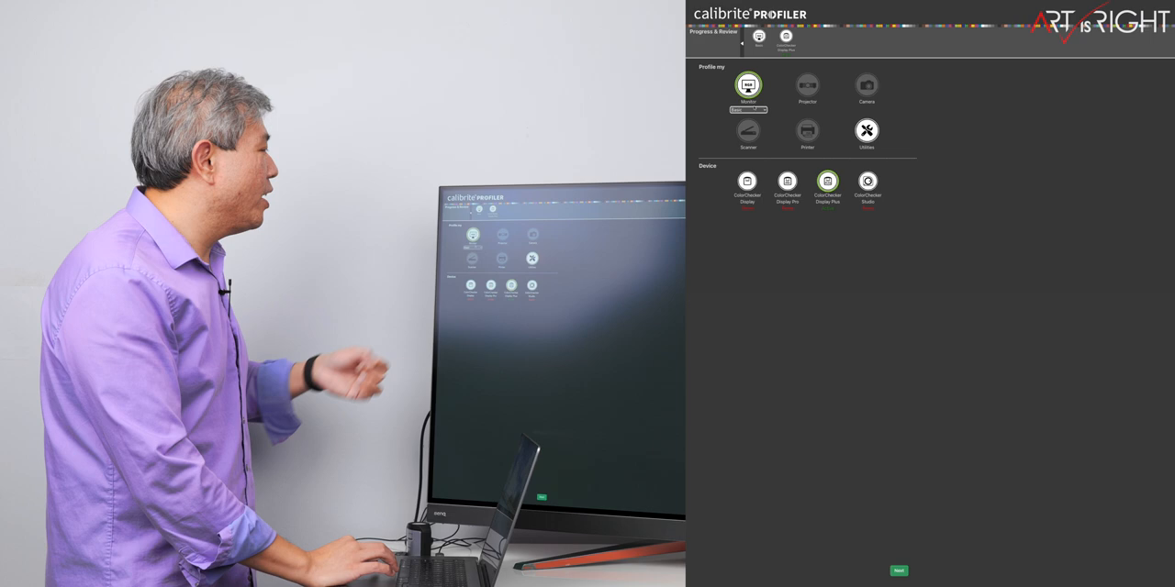
left_click(867, 131)
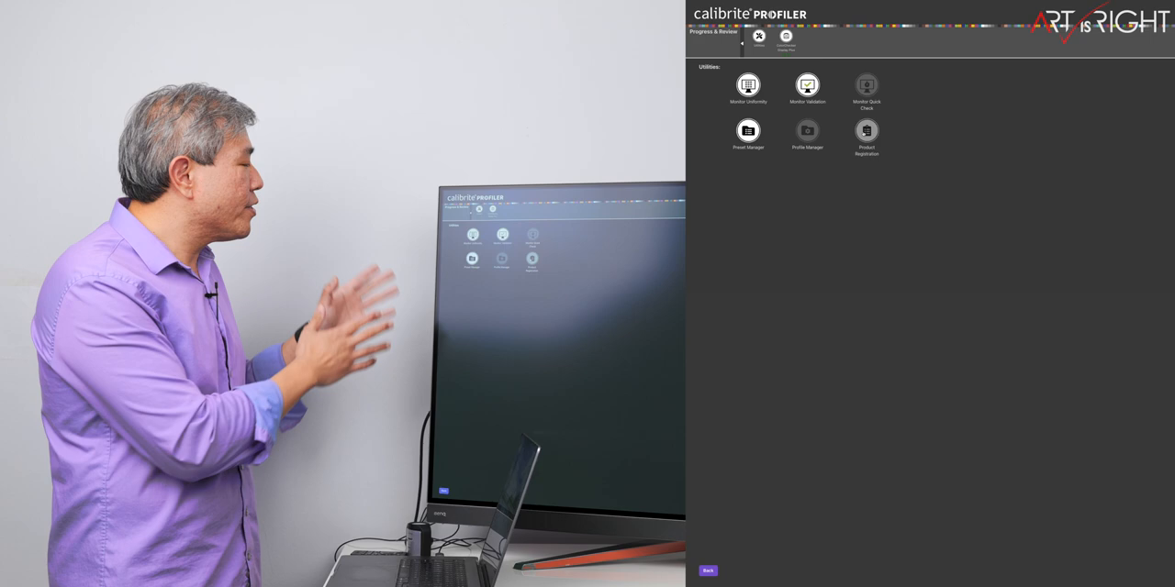
left_click(749, 85)
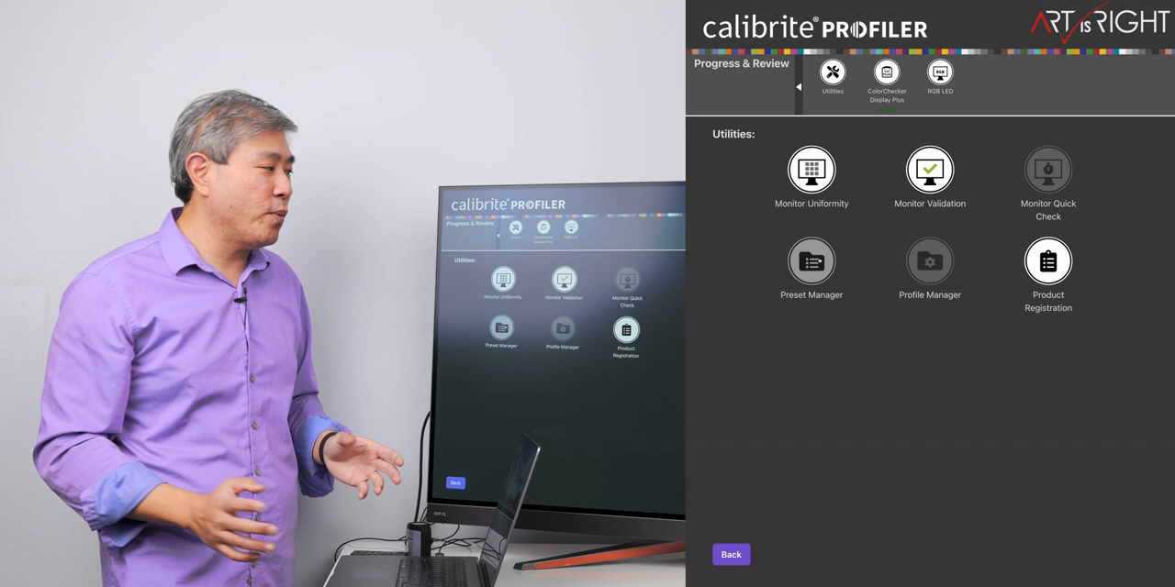
left_click(730, 555)
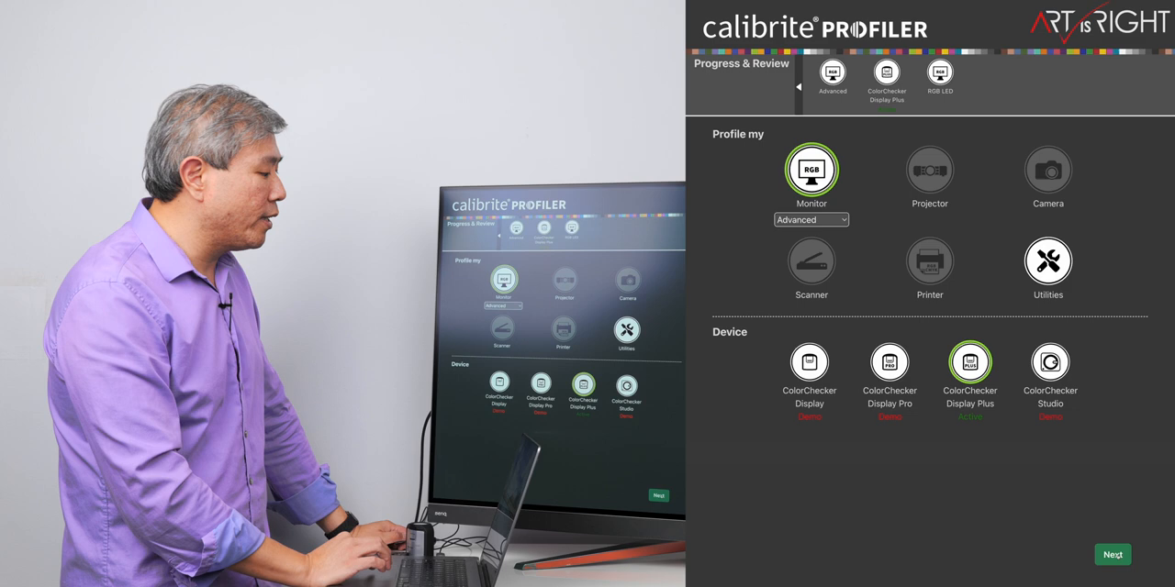
Keep BenQ EX480UZ as RGB LED matched to Photo and reach Ready to Measure.
left_click(1113, 555)
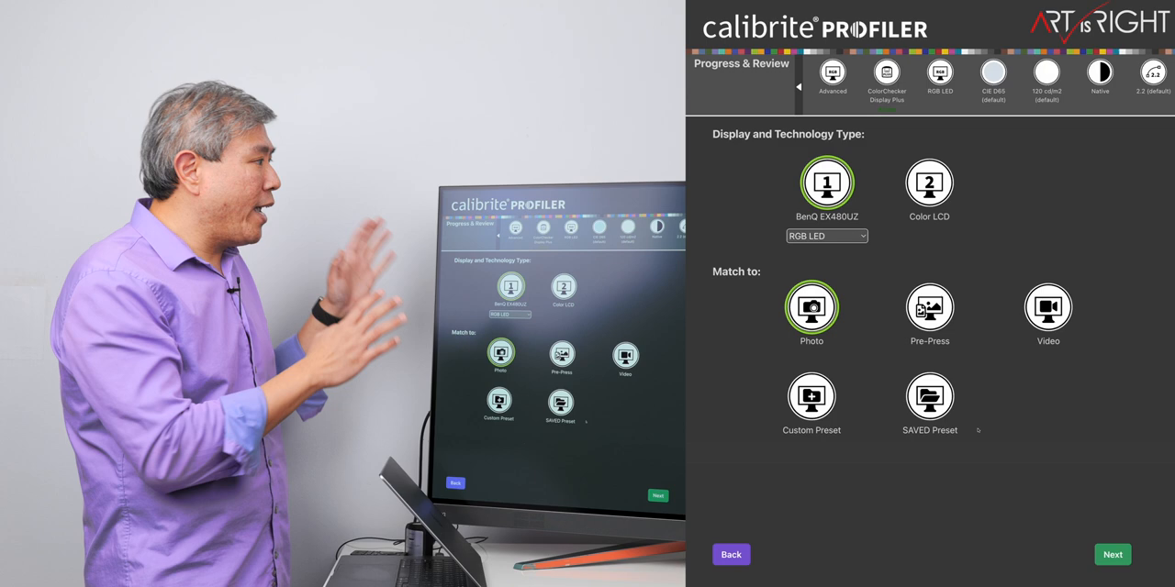
left_click(1112, 554)
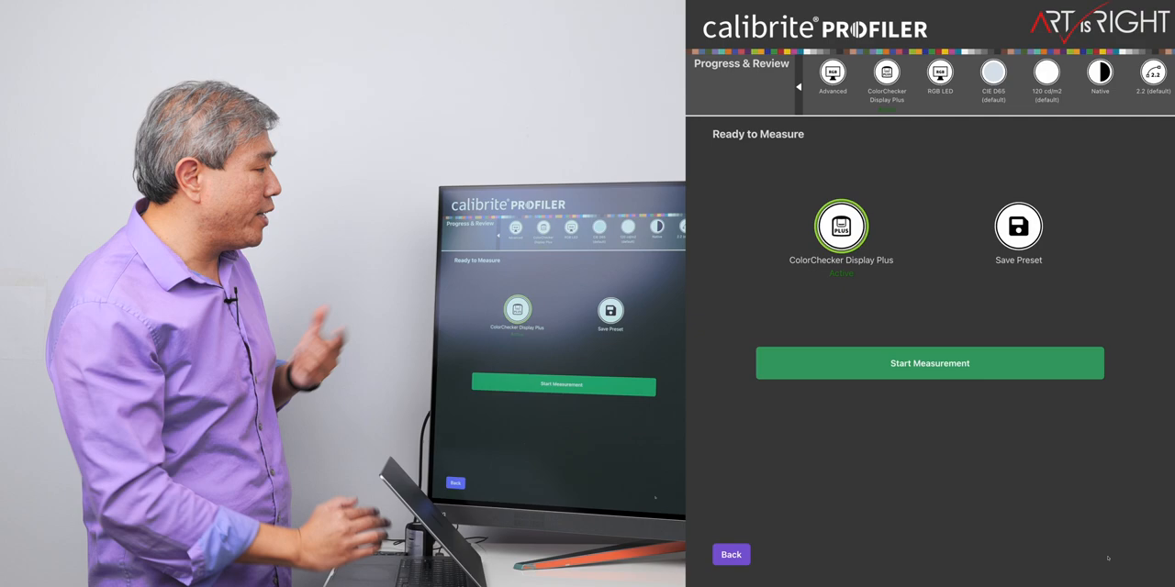
left_click(929, 364)
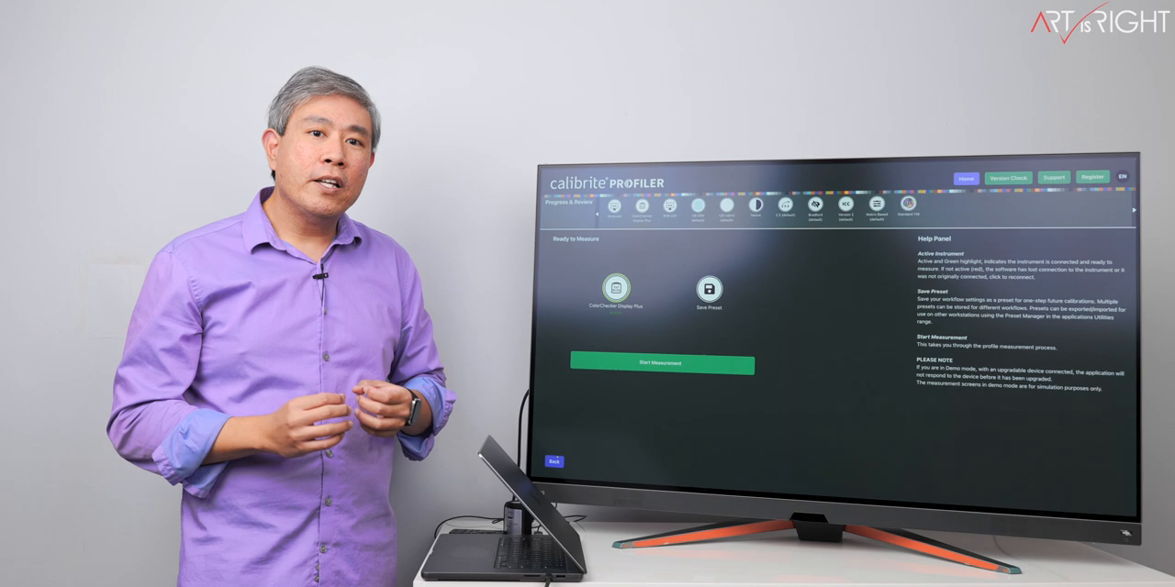
Switch the BenQ EX480UZ display type to OLED matched to Photo and reach Advanced Contrast Options.
left_click(661, 364)
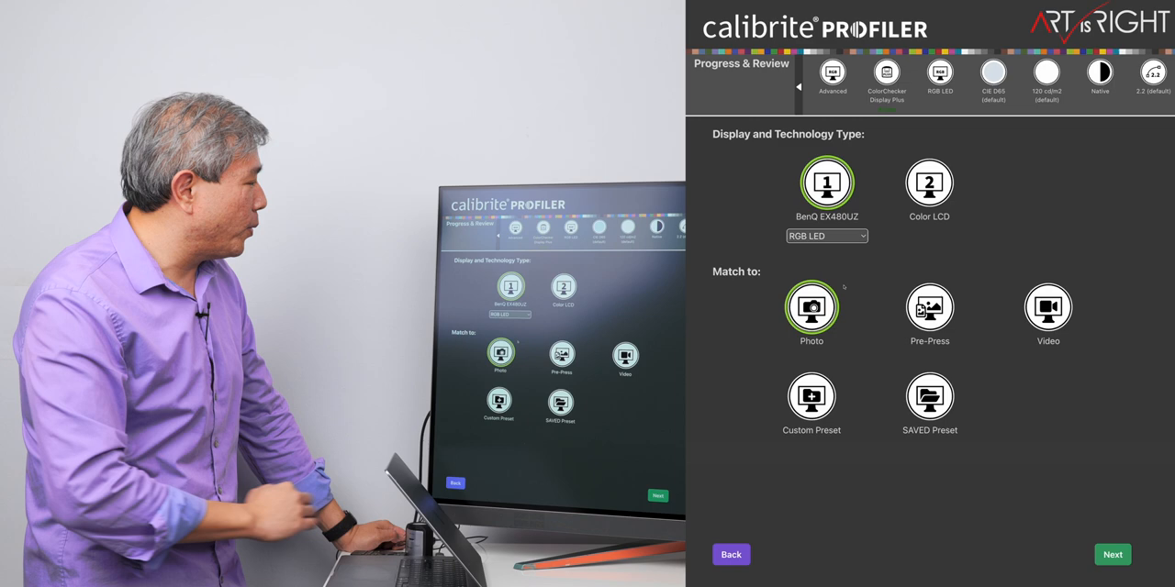
left_click(826, 235)
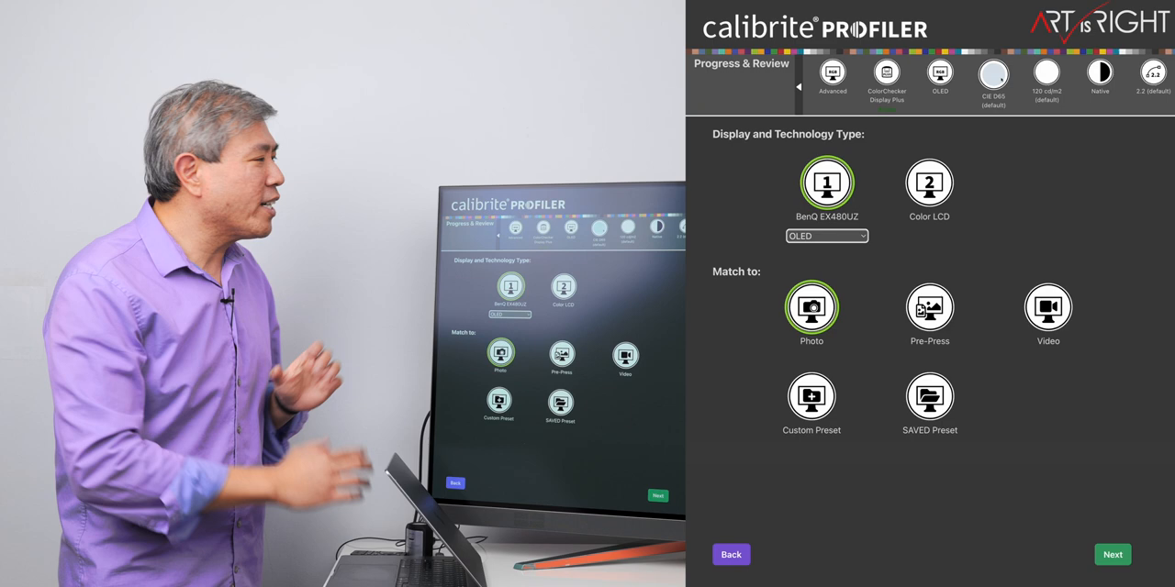
left_click(1113, 555)
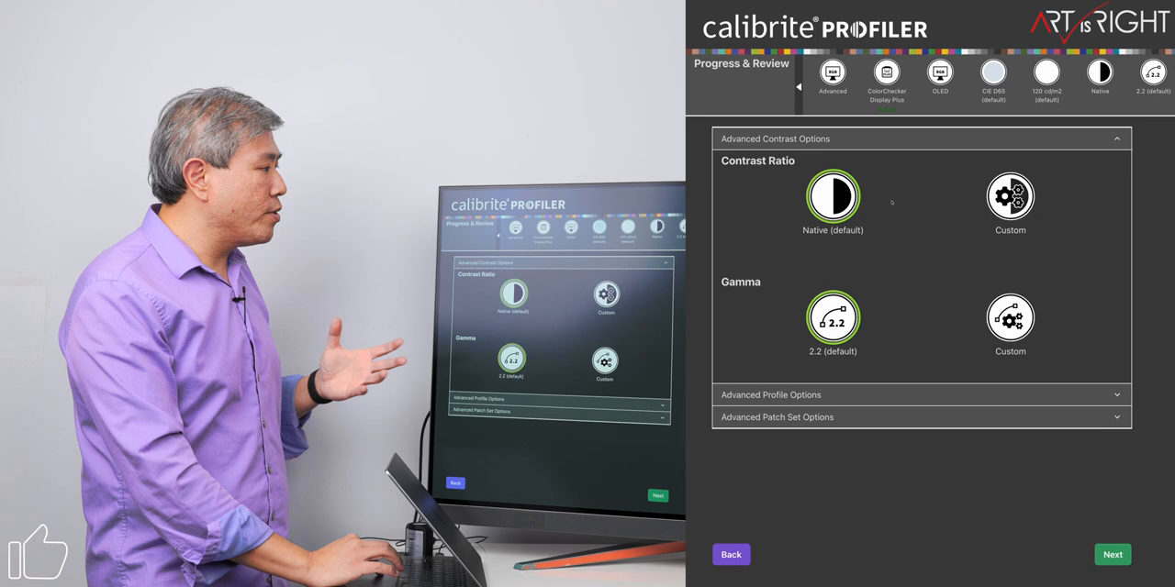
Keep Native contrast with 2.2 gamma, choose the Standard 118-patch set and reach Ready to Measure.
left_click(1010, 194)
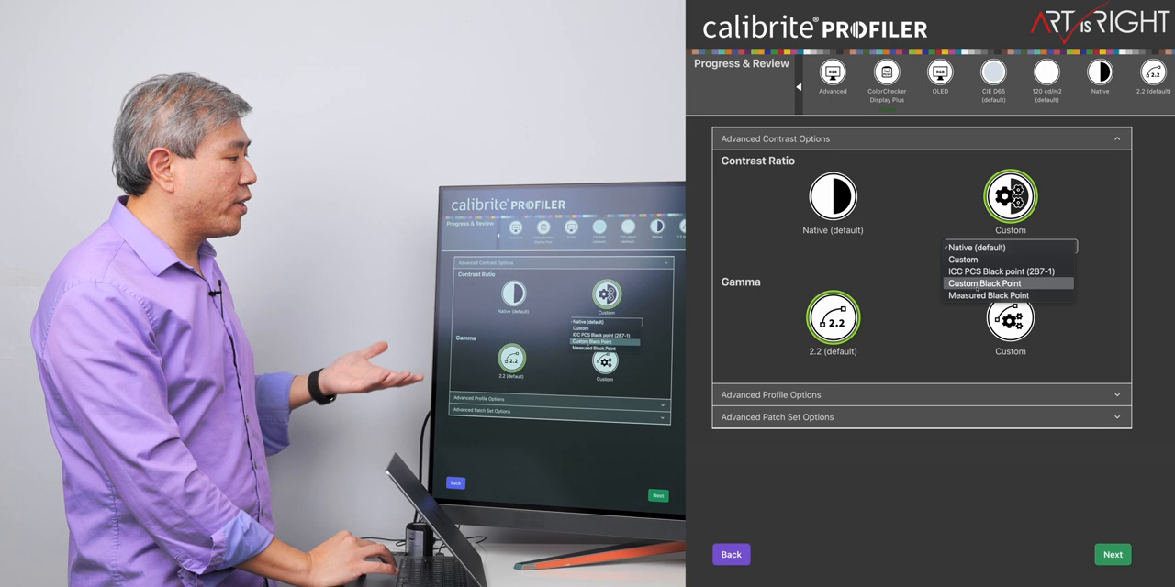
left_click(833, 194)
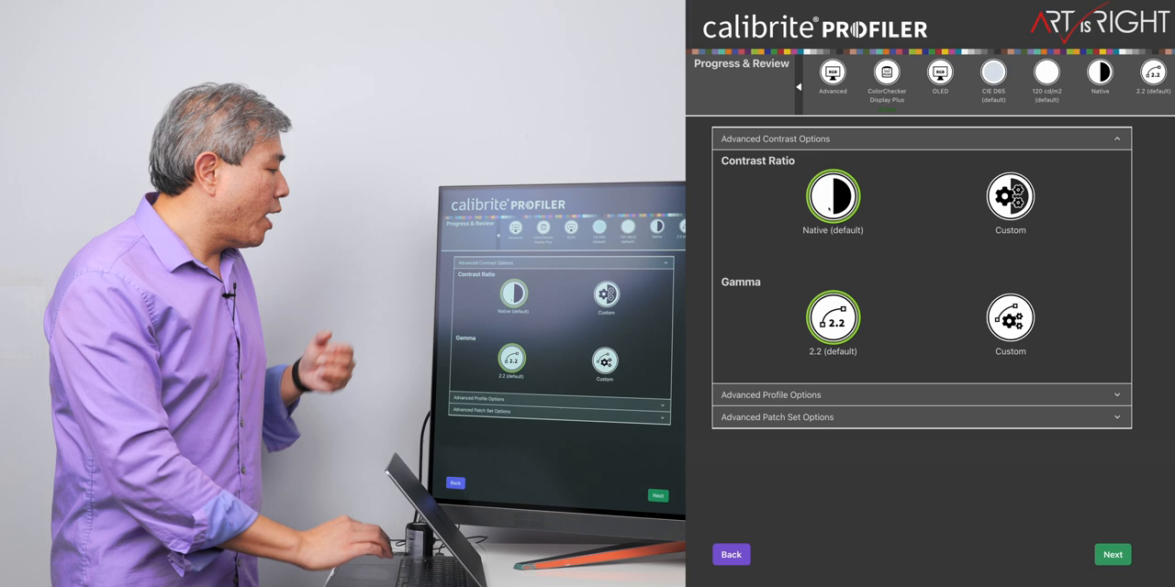
left_click(1009, 317)
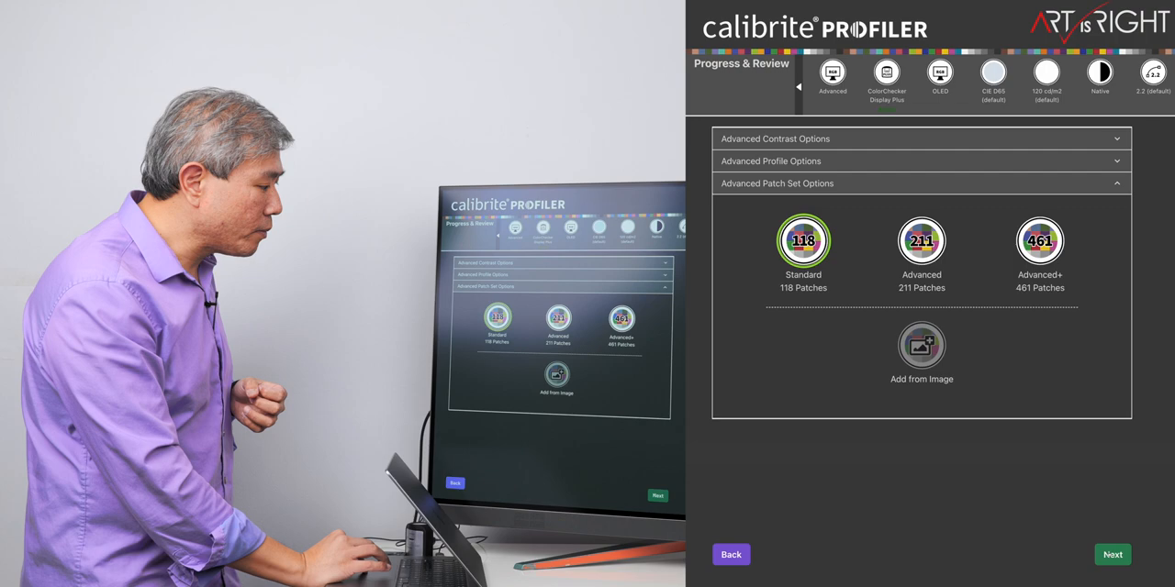
left_click(1112, 554)
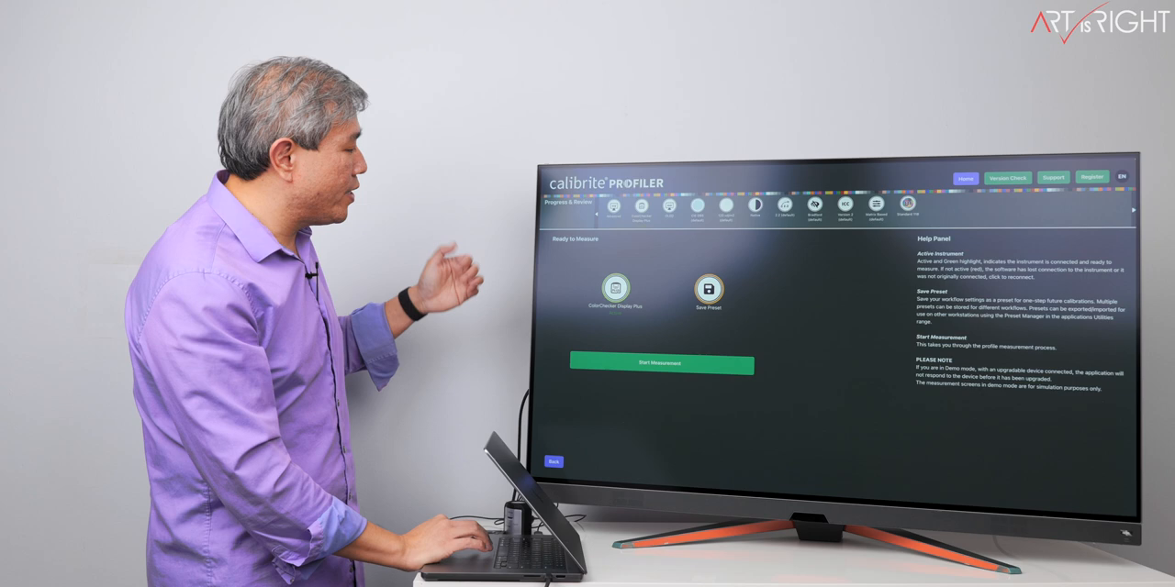
Start the measurement, reaching the Hardware Controls guidance for brightness, RGB and contrast.
left_click(665, 364)
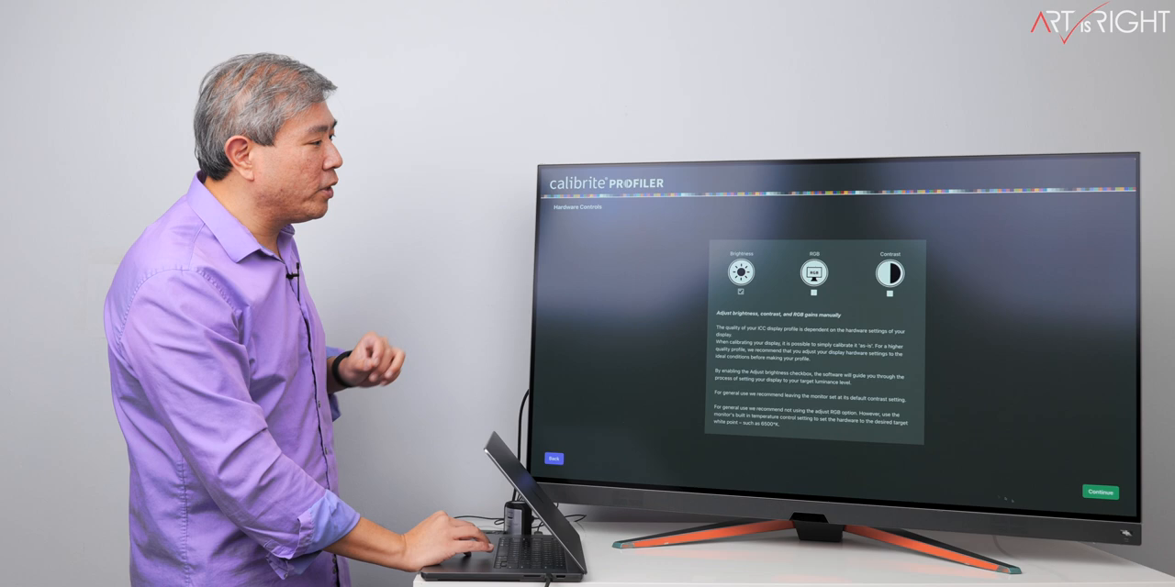
left_click(1098, 491)
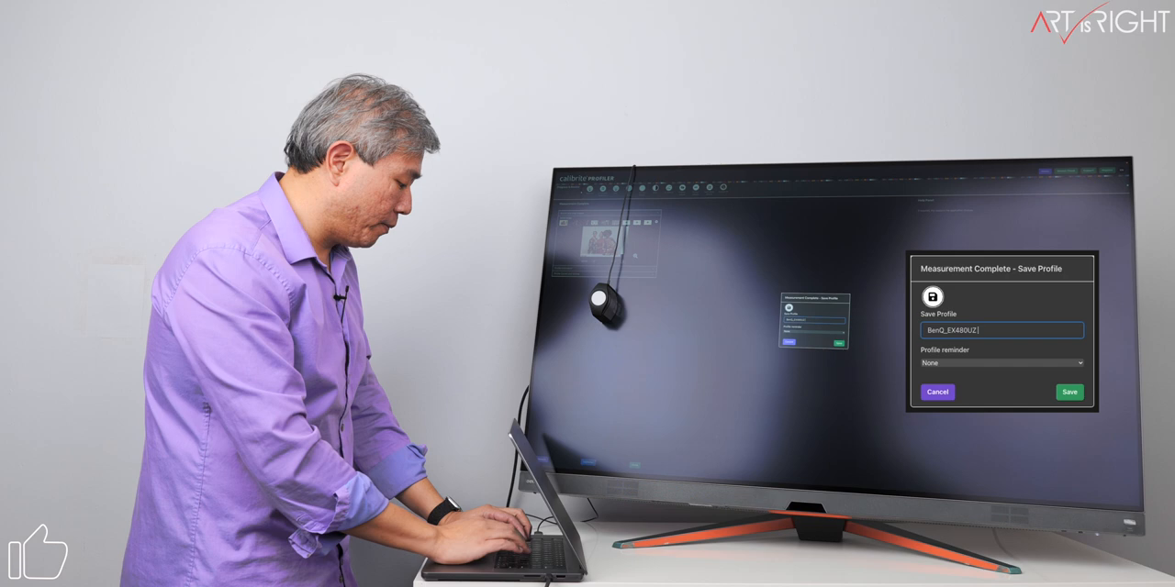
Edit the BenQ EX480UZ profile name to something more specific and save the profile.
left_click(1002, 364)
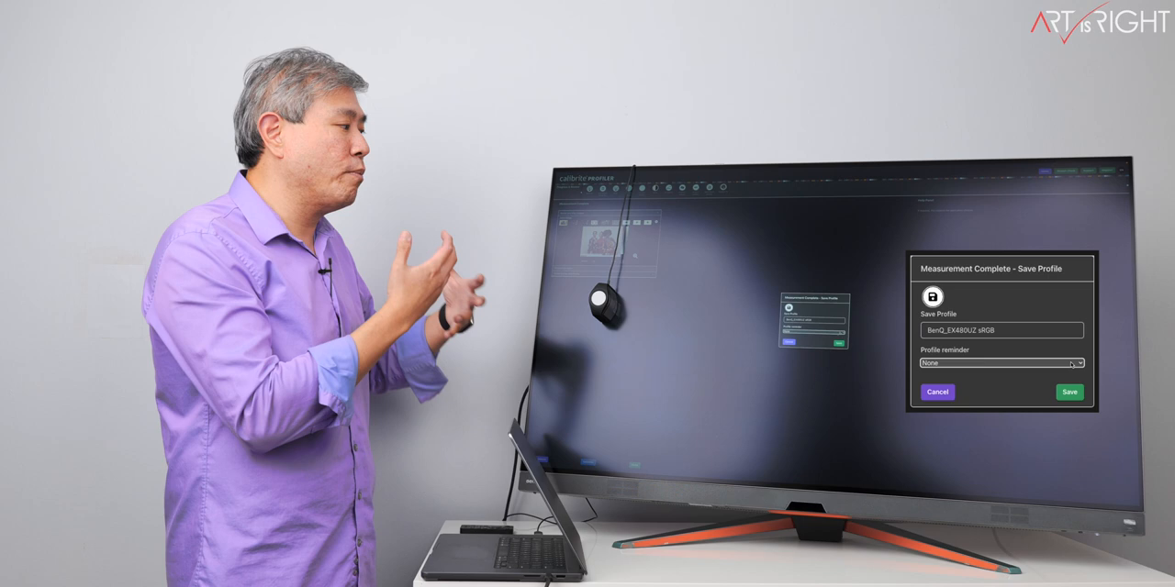
left_click(1068, 393)
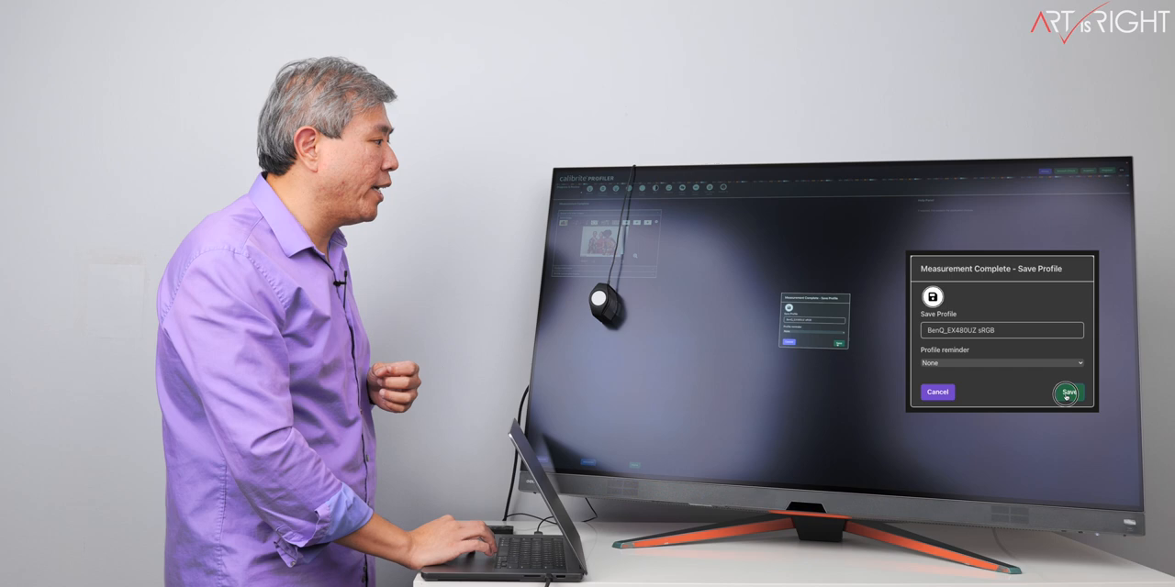
left_click(1066, 392)
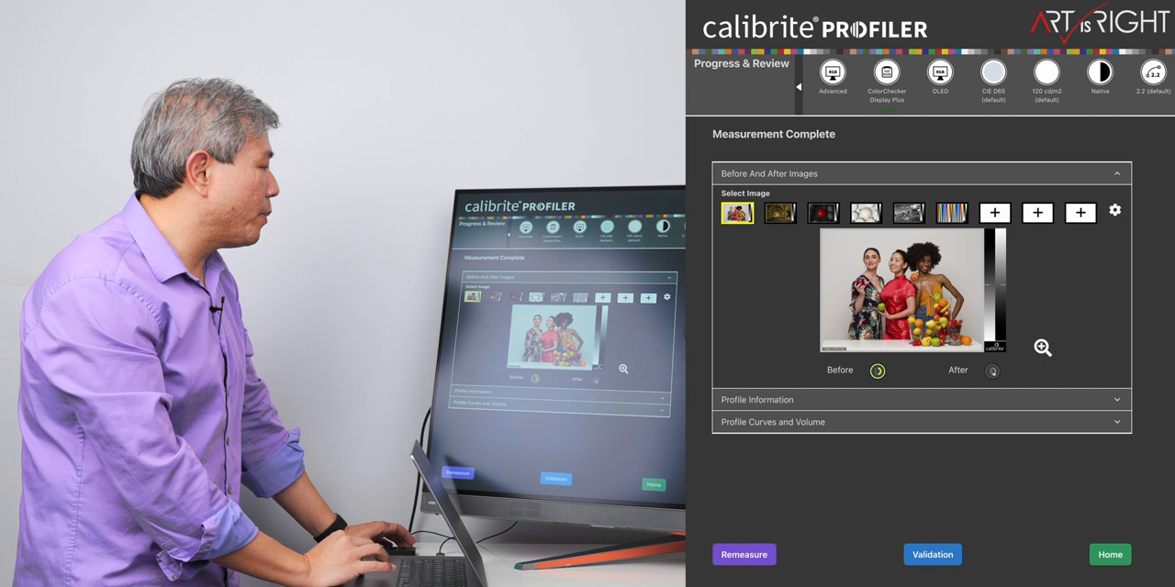
Preview the close-up plant sample image in its After calibration state.
left_click(866, 213)
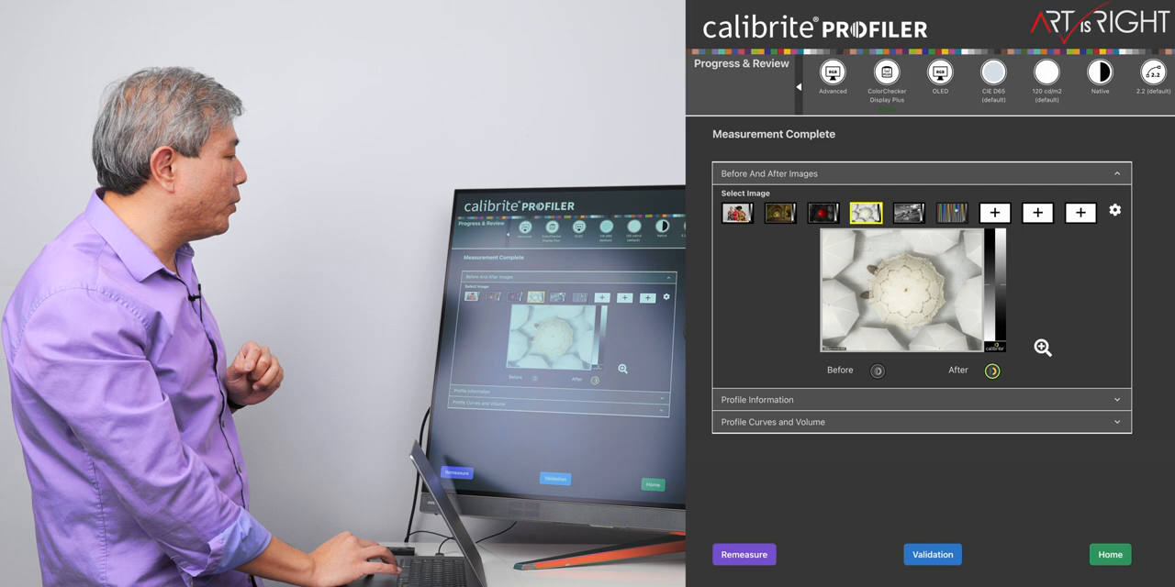
left_click(951, 213)
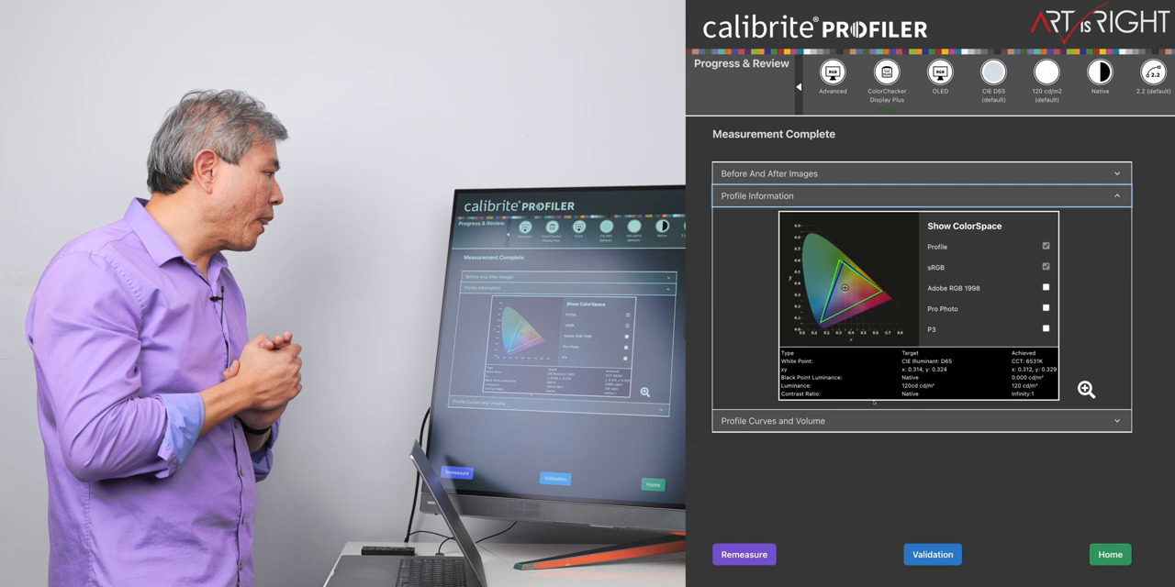
Review the profile's chromaticity gamut plot, its tone curves, and the 3D volume view.
left_click(1044, 246)
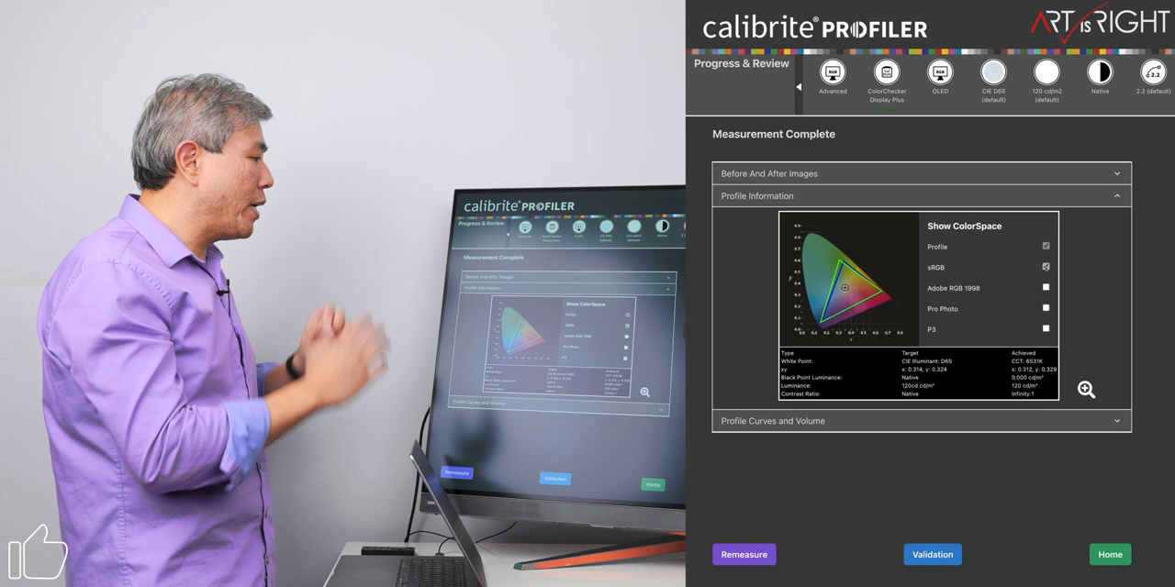
left_click(1046, 286)
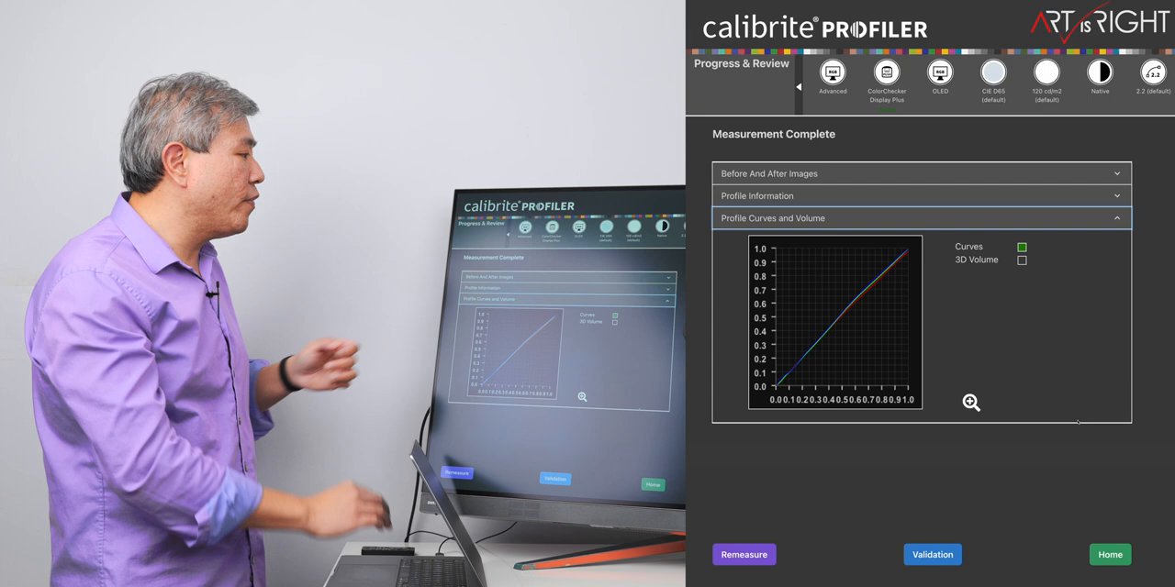
left_click(1021, 261)
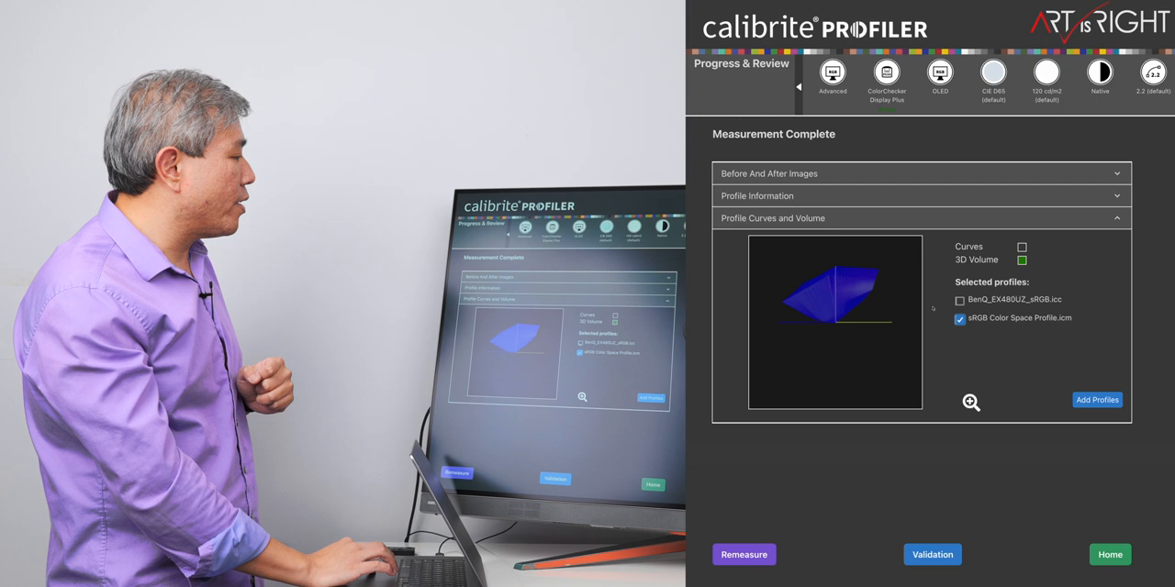
Compare the BenQ 3D gamut volume against sRGB, then begin Monitor Validation and its patch set choice.
left_click(960, 301)
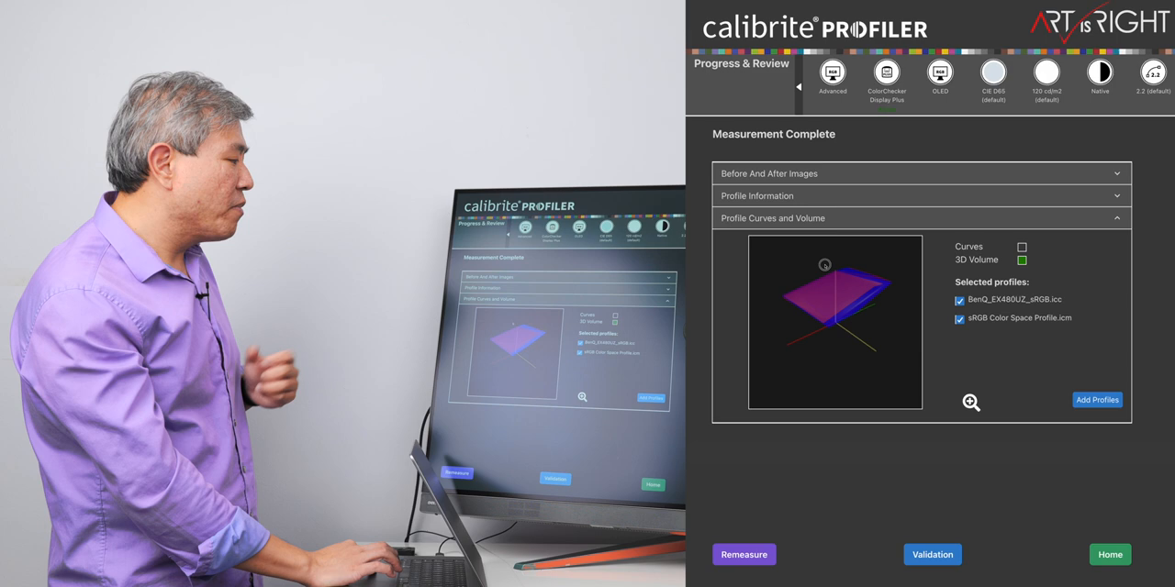
left_click(1021, 246)
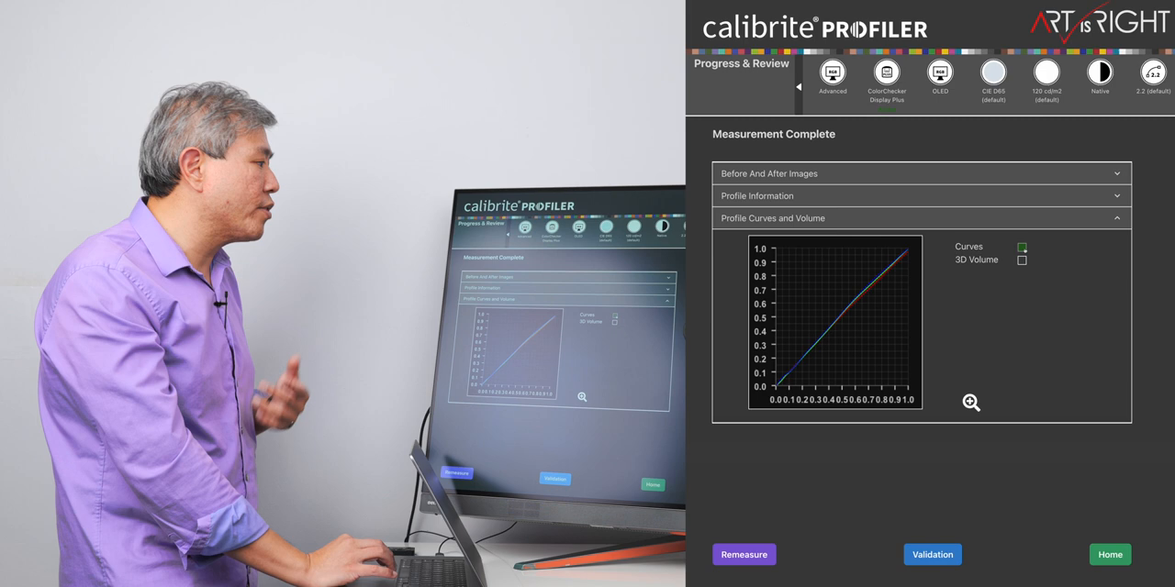
left_click(933, 554)
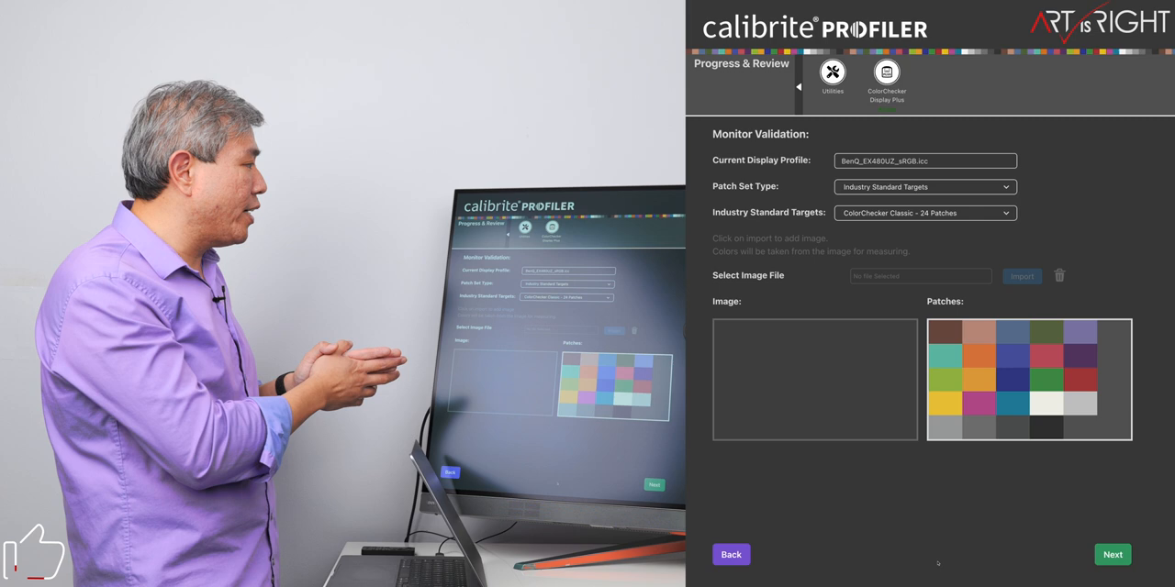
left_click(925, 187)
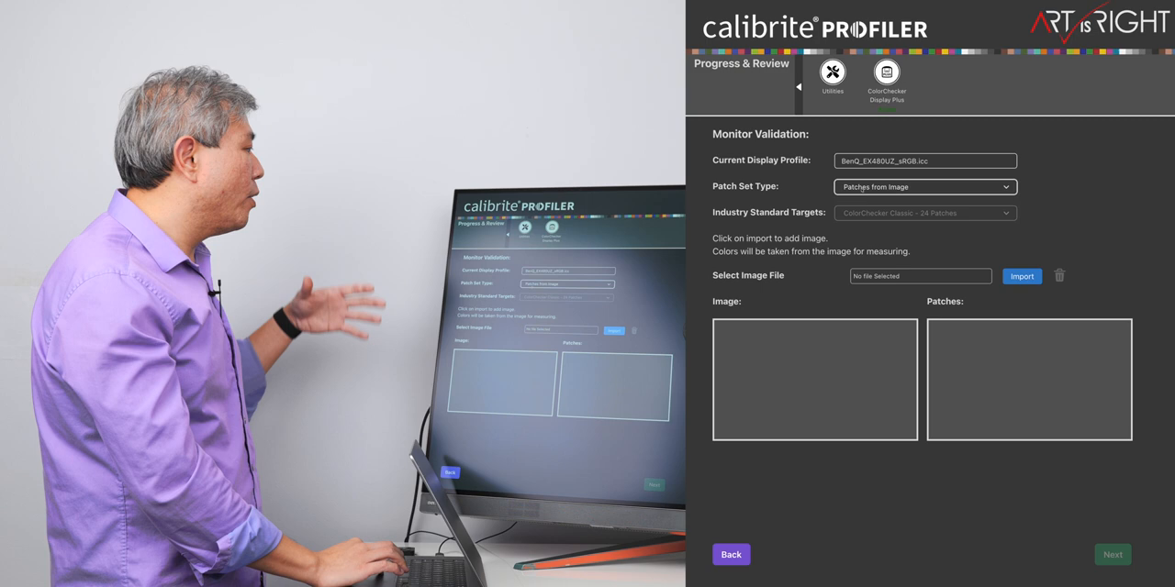
left_click(923, 187)
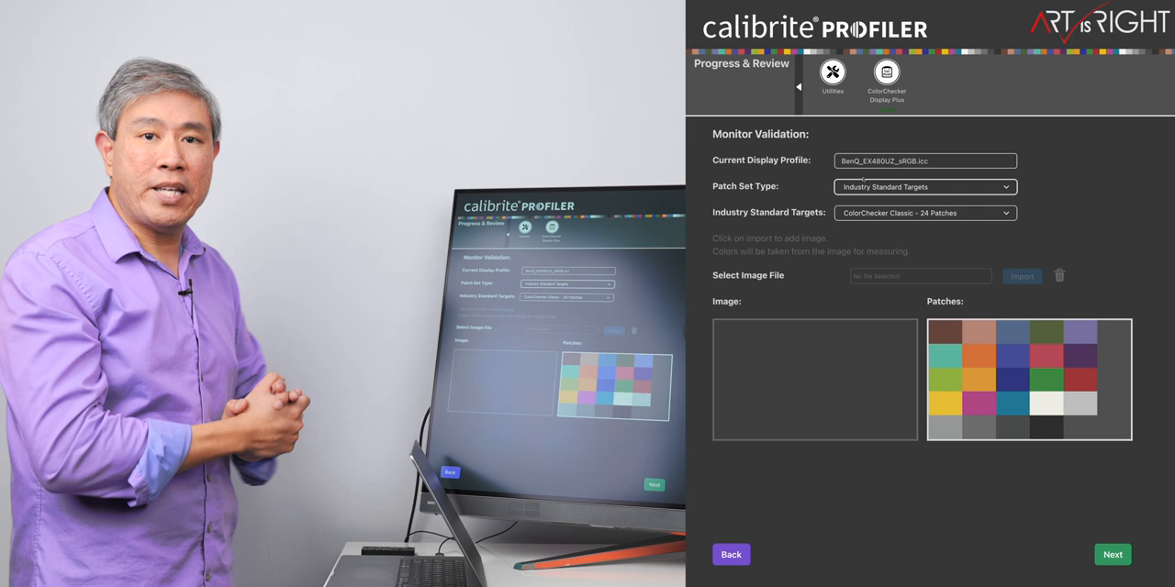
left_click(925, 213)
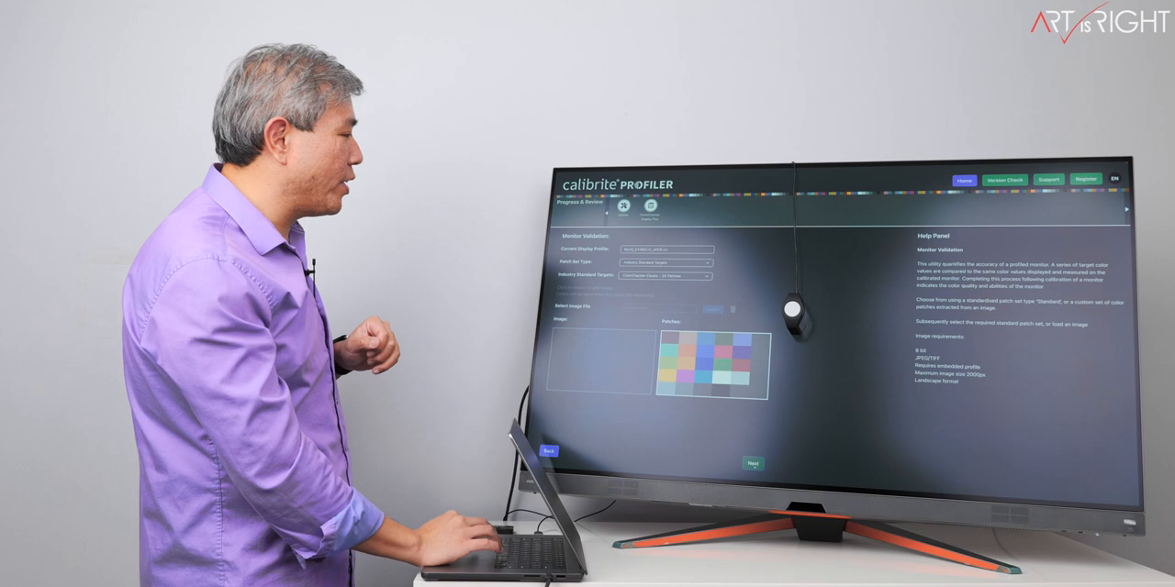
left_click(751, 463)
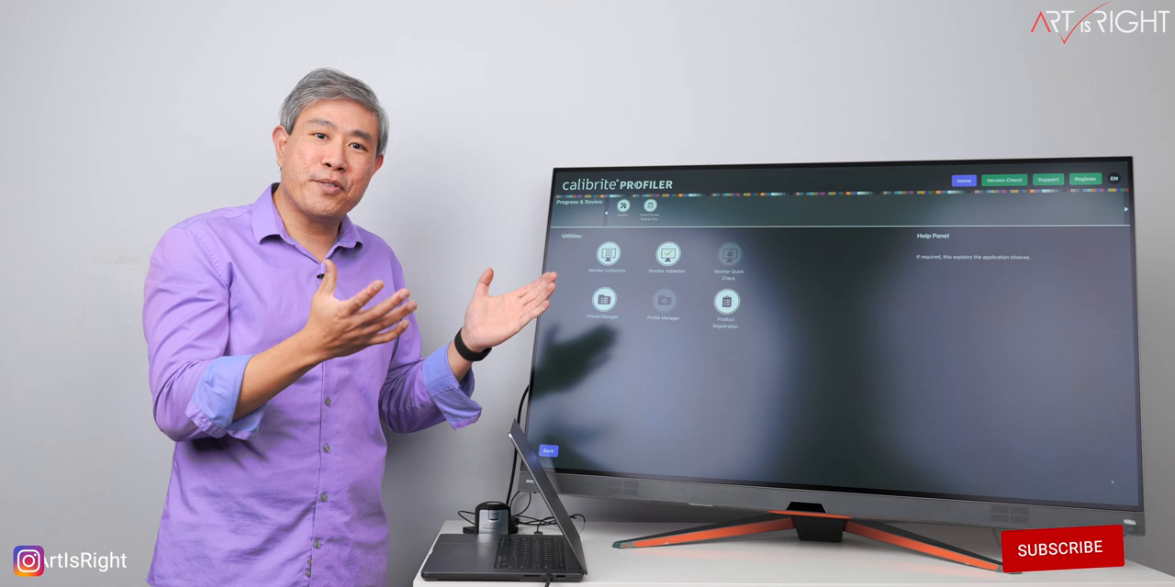
Return Home to the Utilities start screen after the validation report.
left_click(1061, 549)
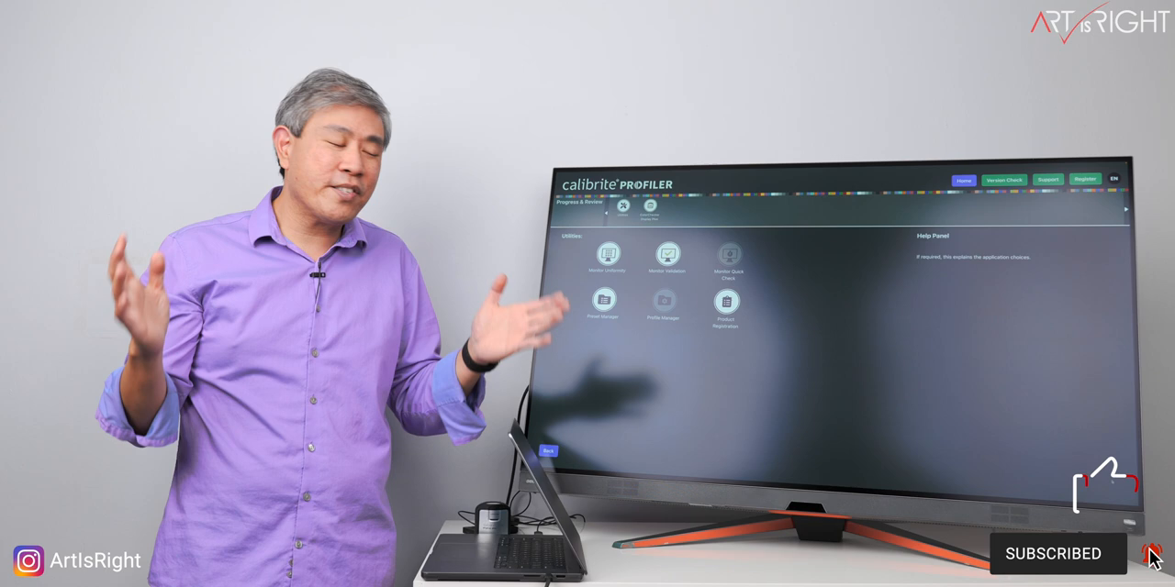